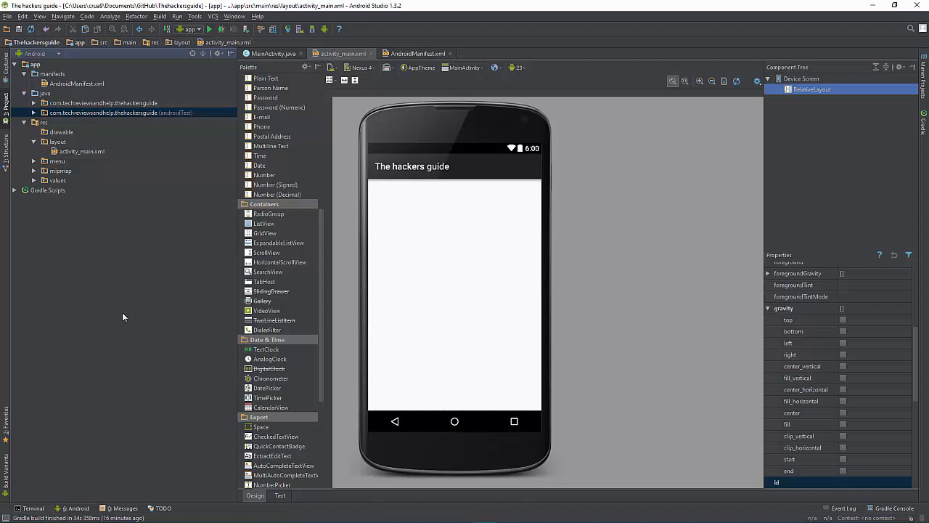
{"action": "mouse_move", "coordinate": [140, 308]}
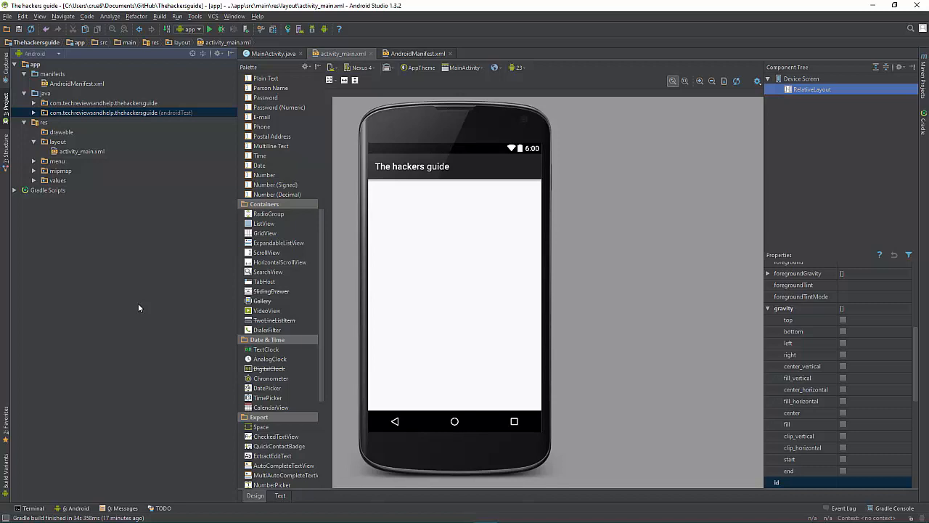
{"action": "mouse_move", "coordinate": [133, 303]}
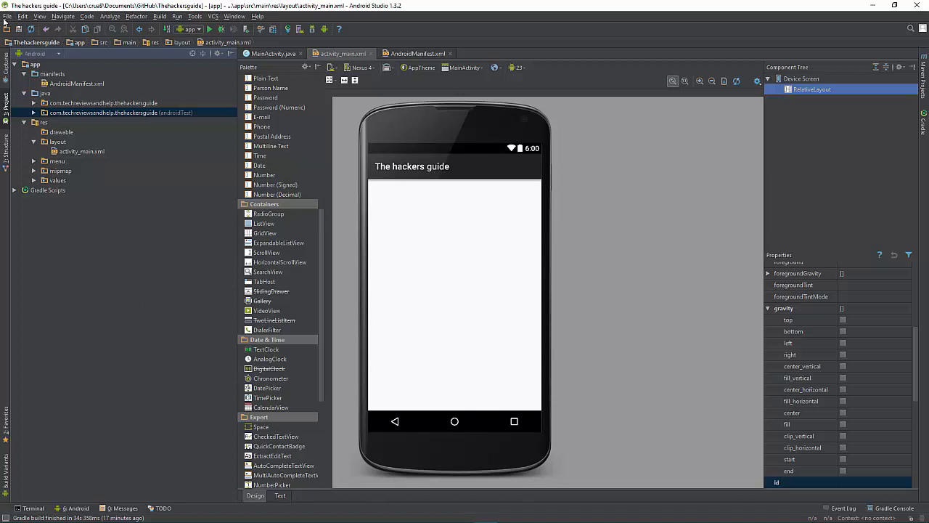
Reach the Project Structure dialog from the File menu.
{"action": "left_click", "coordinate": [7, 16]}
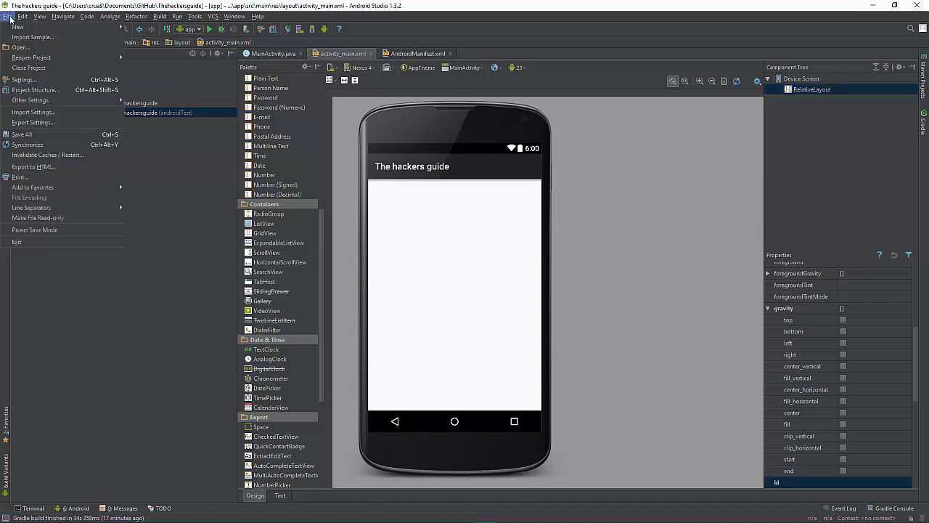
{"action": "mouse_move", "coordinate": [60, 212]}
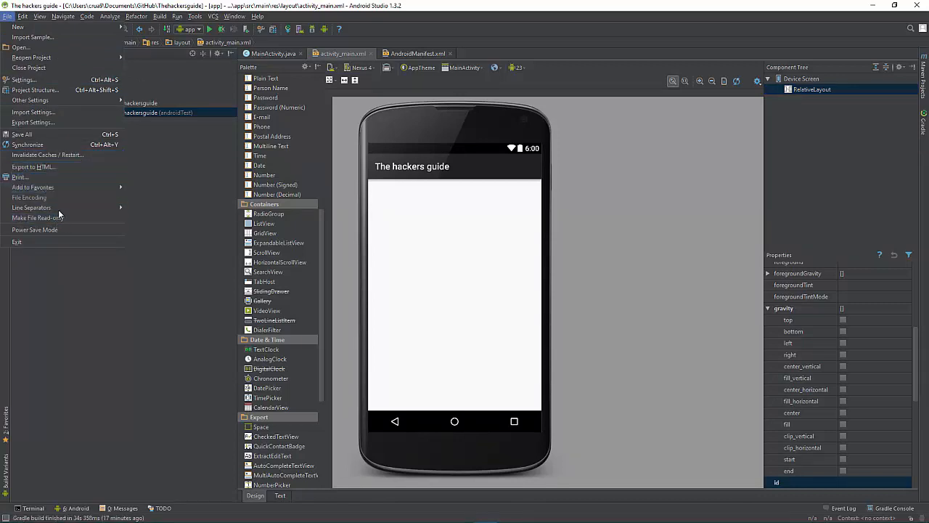
{"action": "mouse_move", "coordinate": [32, 90]}
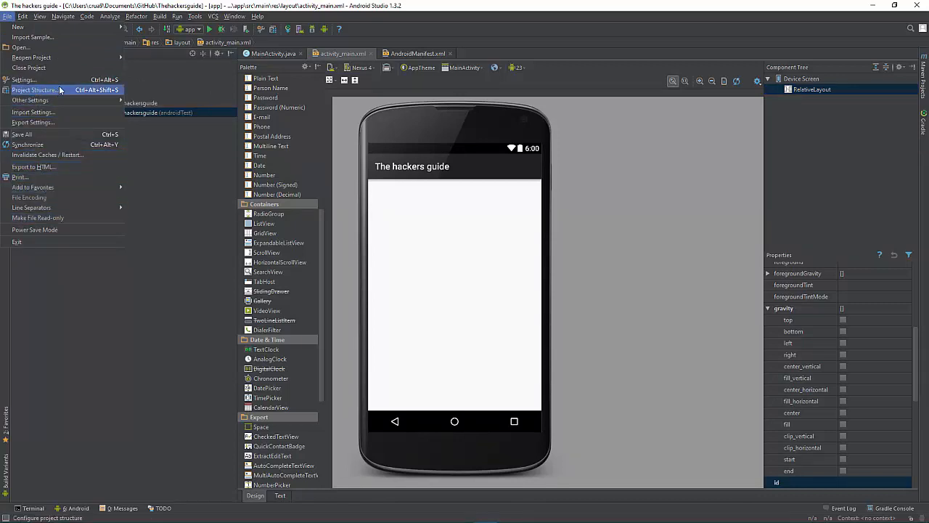
{"action": "left_click", "coordinate": [35, 90]}
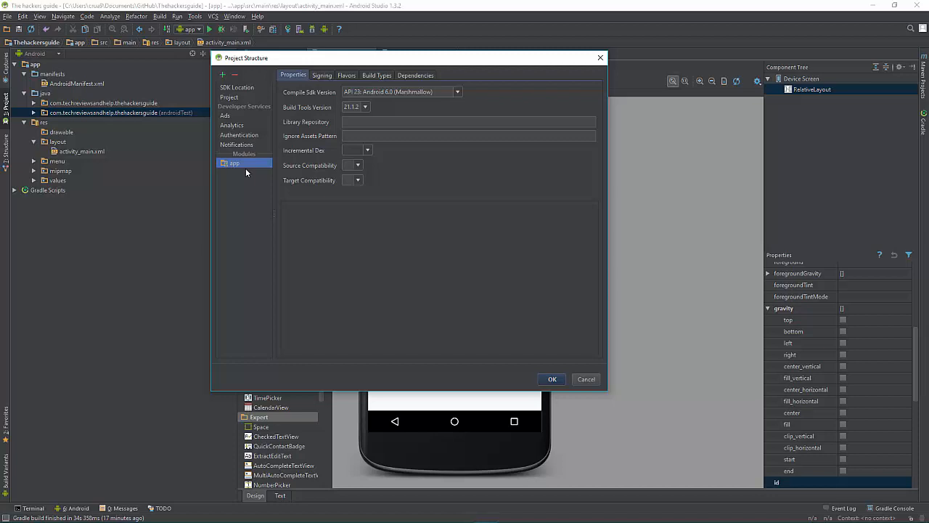
{"action": "mouse_move", "coordinate": [347, 78]}
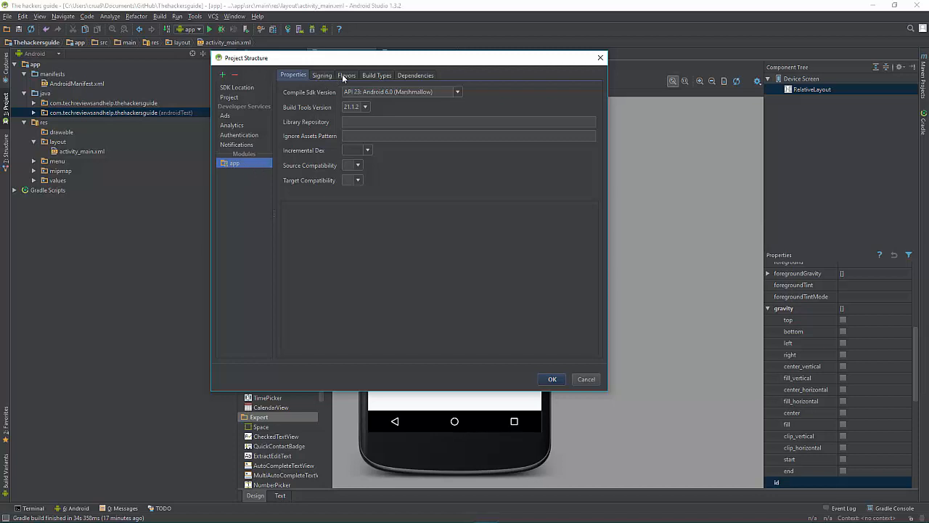
Show the Flavors settings and expand the Min Sdk Version choices.
{"action": "left_click", "coordinate": [347, 76]}
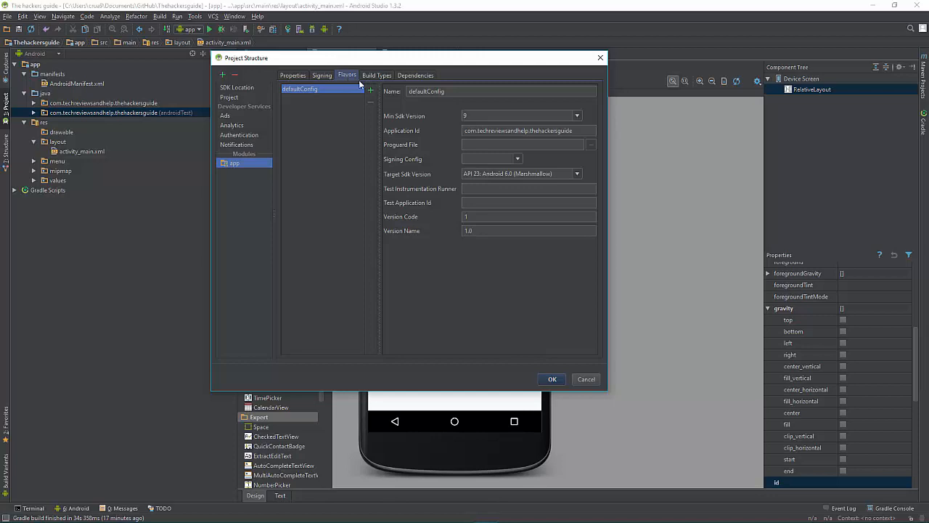
{"action": "mouse_move", "coordinate": [587, 119]}
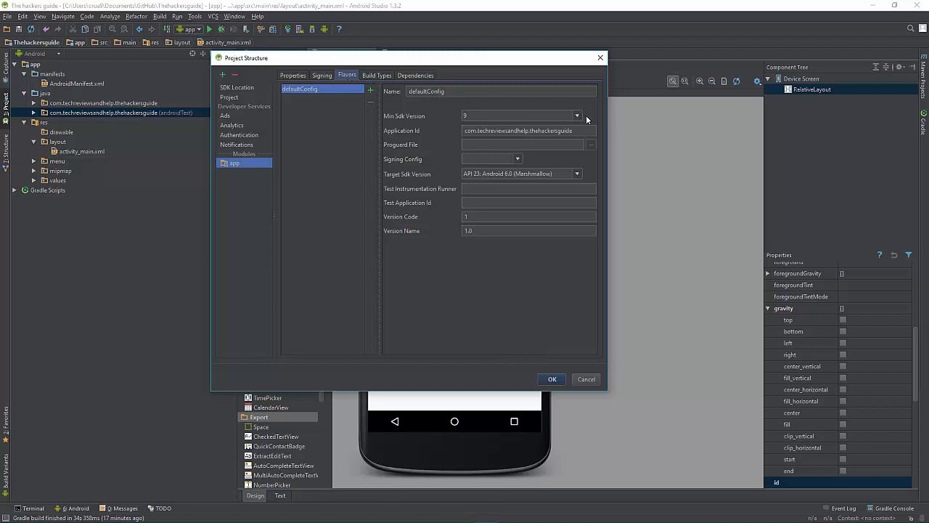
{"action": "left_click", "coordinate": [576, 116]}
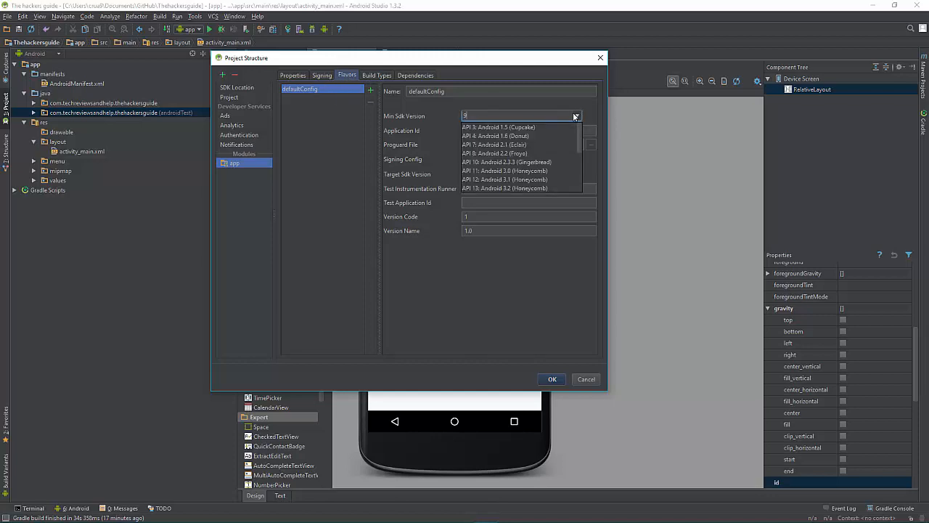
Choose API 17: Android 4.2 (Jelly Bean) as the Min Sdk Version.
{"action": "scroll", "scroll_direction": "down", "scroll_amount": 3}
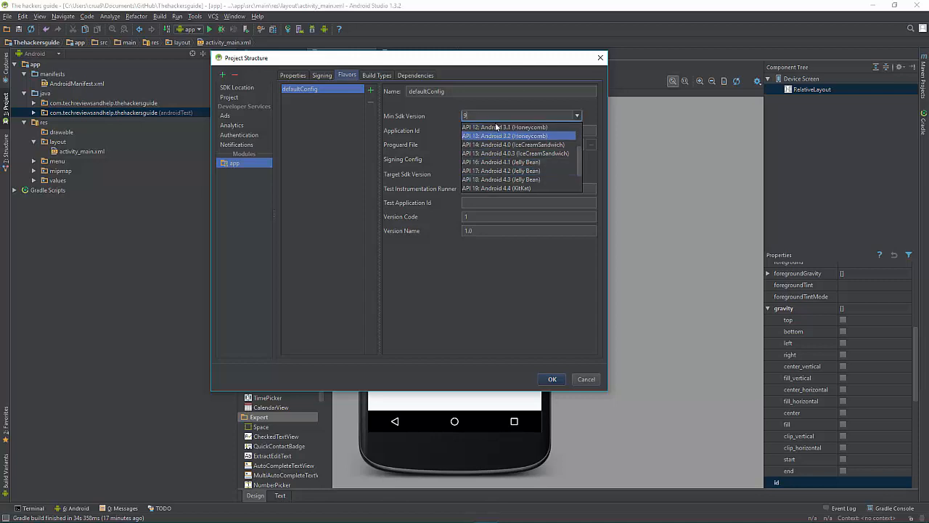
{"action": "mouse_move", "coordinate": [501, 172]}
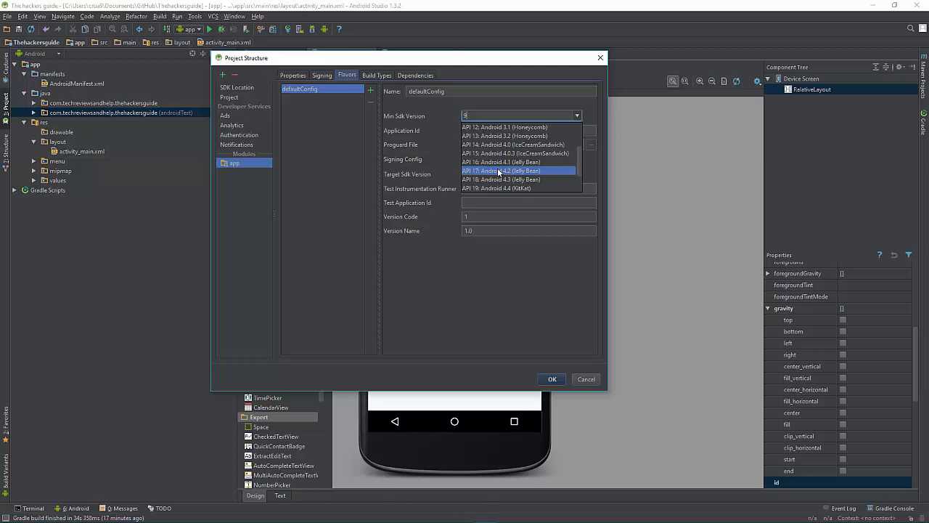
{"action": "scroll", "scroll_direction": "down", "scroll_amount": 3}
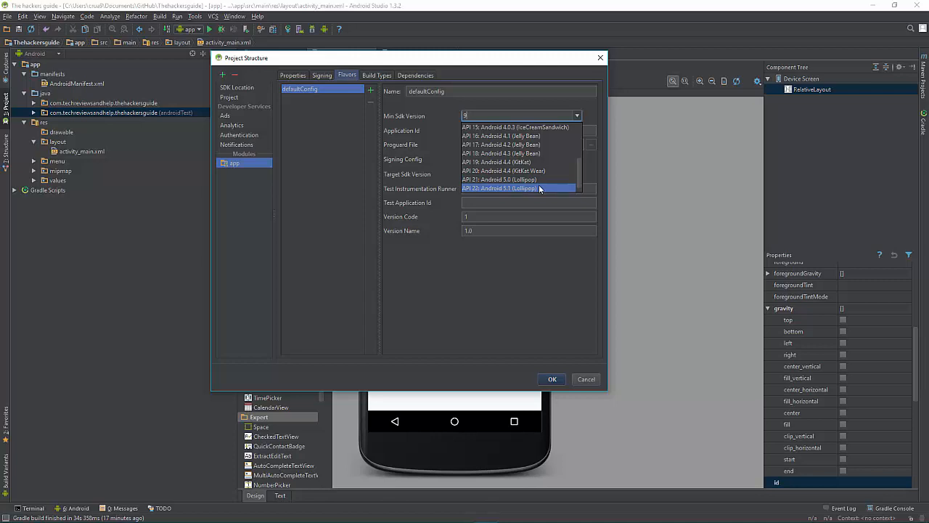
{"action": "scroll", "scroll_direction": "up", "scroll_amount": 3}
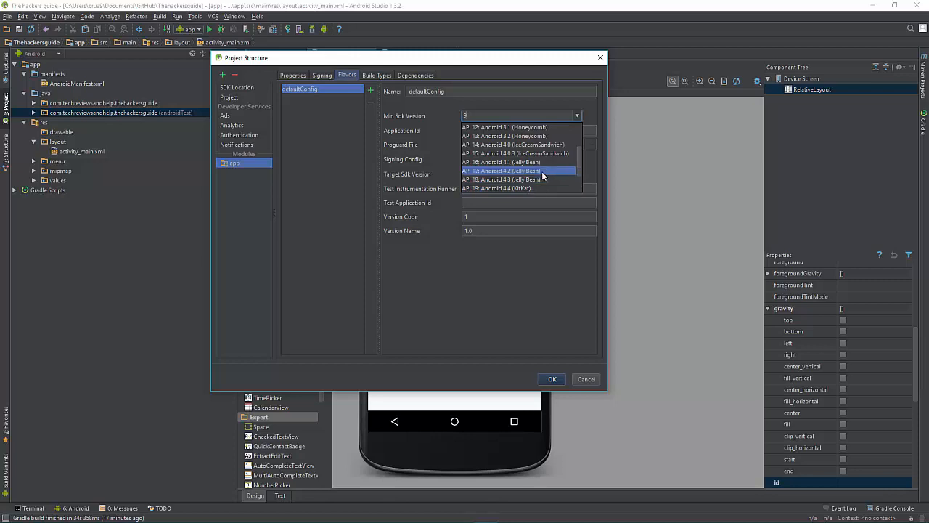
{"action": "scroll", "scroll_direction": "up", "scroll_amount": 3}
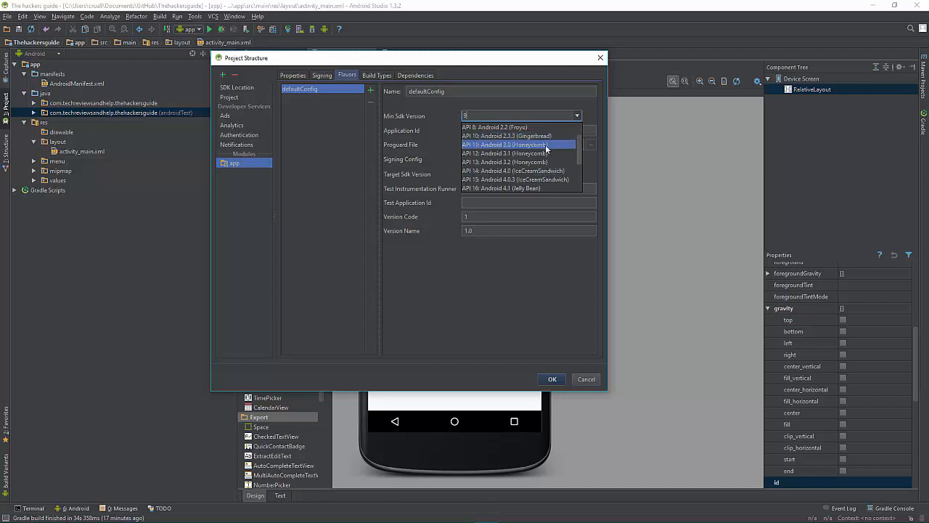
{"action": "scroll", "scroll_direction": "down", "scroll_amount": 3}
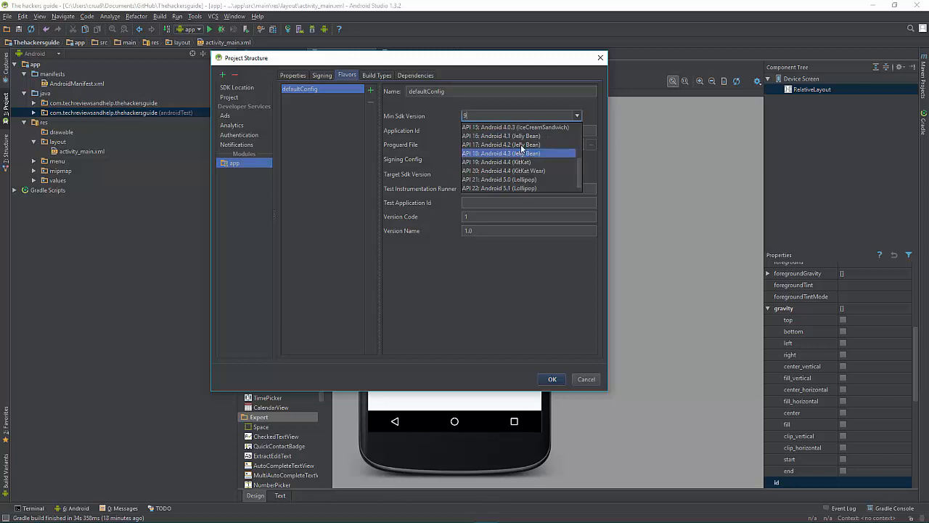
{"action": "left_click", "coordinate": [501, 145]}
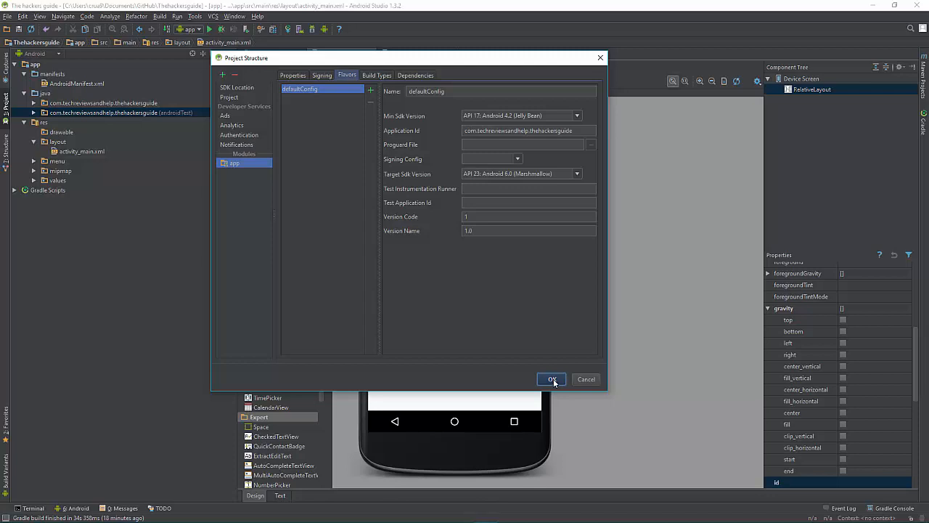
Confirm with OK so the change applies and Gradle re-syncs the project.
{"action": "left_click", "coordinate": [551, 379]}
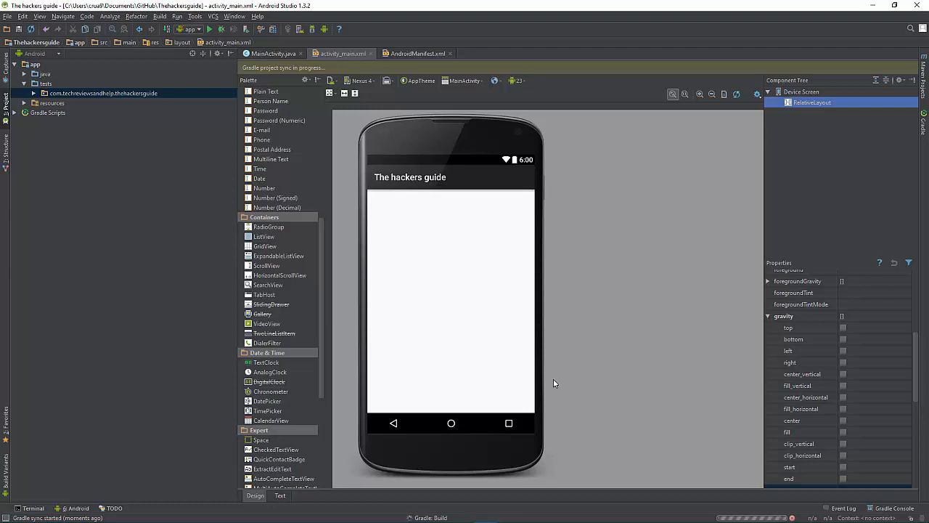
{"action": "mouse_move", "coordinate": [671, 385]}
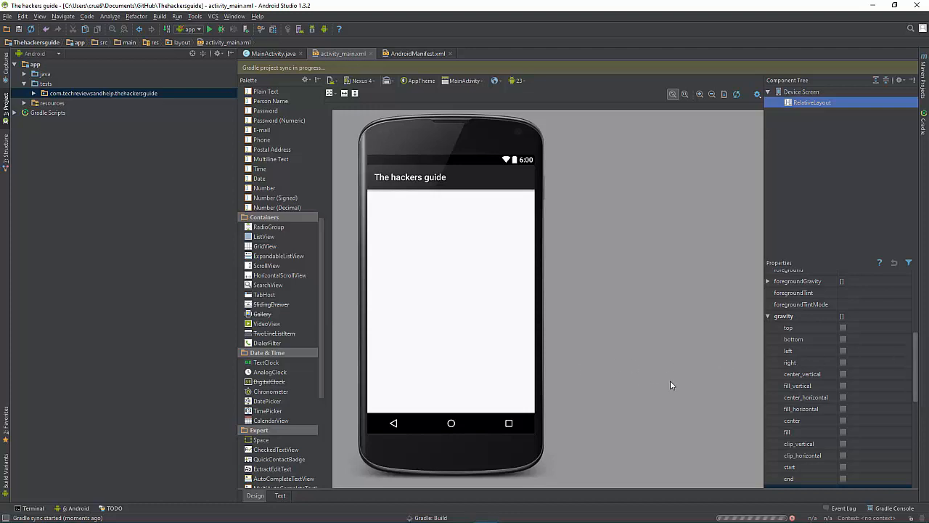